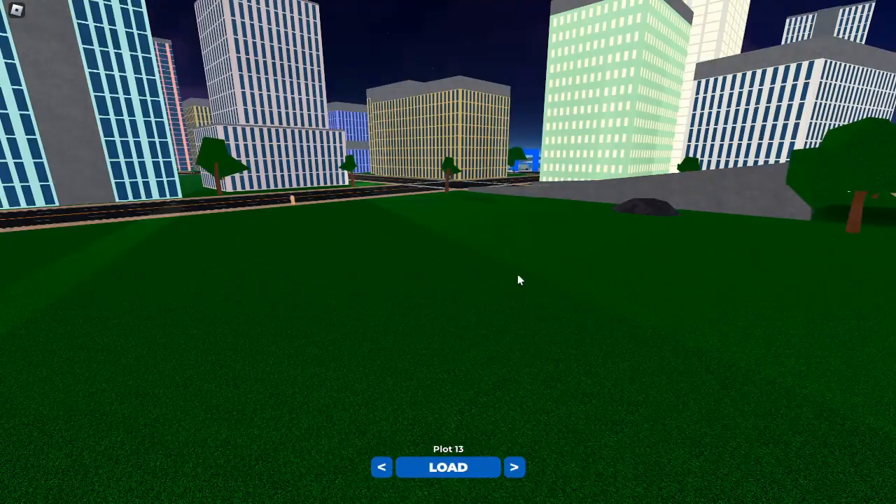
Switch the plot choice to Plot 1 and load the tycoon there
{"action": "left_click", "coordinate": [380, 467]}
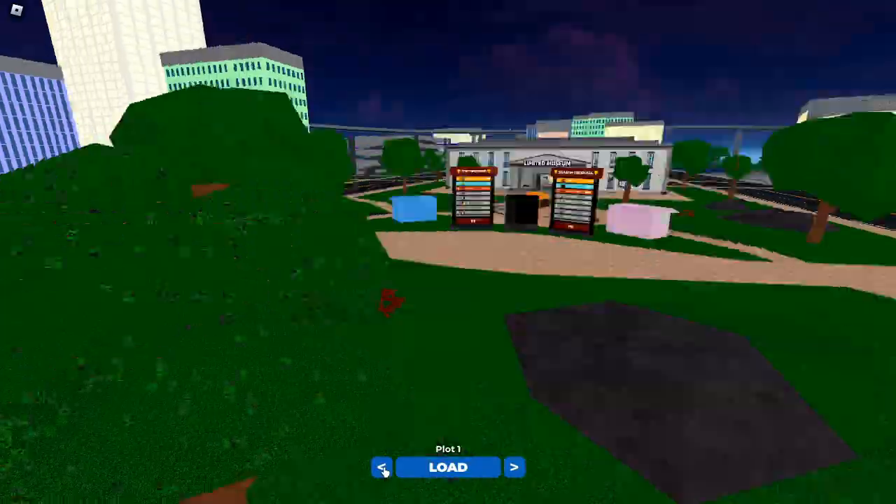
{"action": "left_click", "coordinate": [449, 468]}
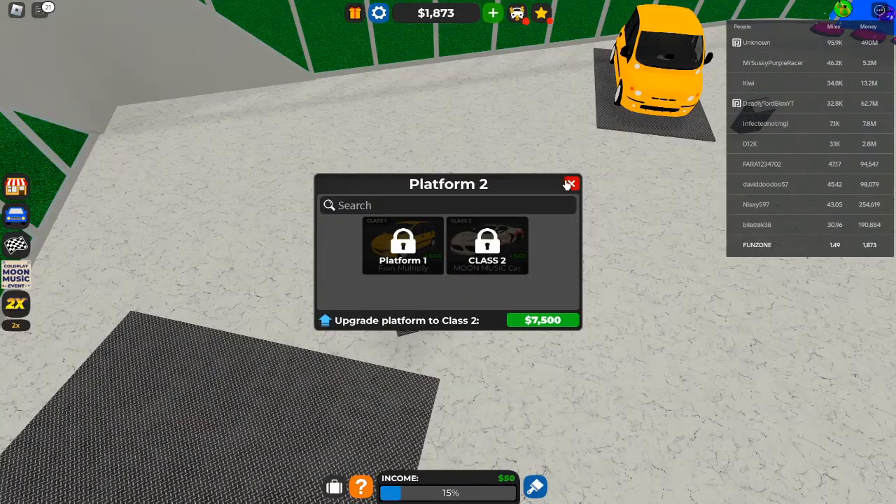
Close the Platform 2 upgrade window to return to the dealership lot
{"action": "left_click", "coordinate": [570, 183]}
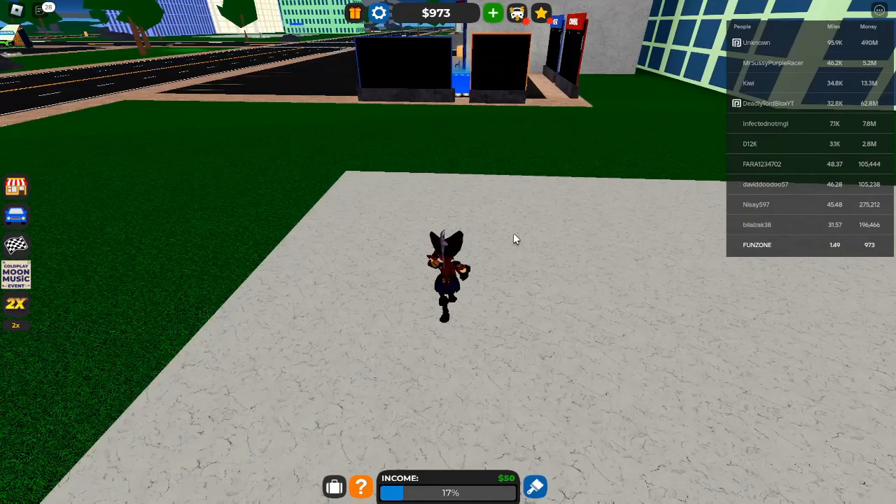
Bring up the Settings panel from the gear icon to reach the codes field
{"action": "left_click", "coordinate": [383, 14]}
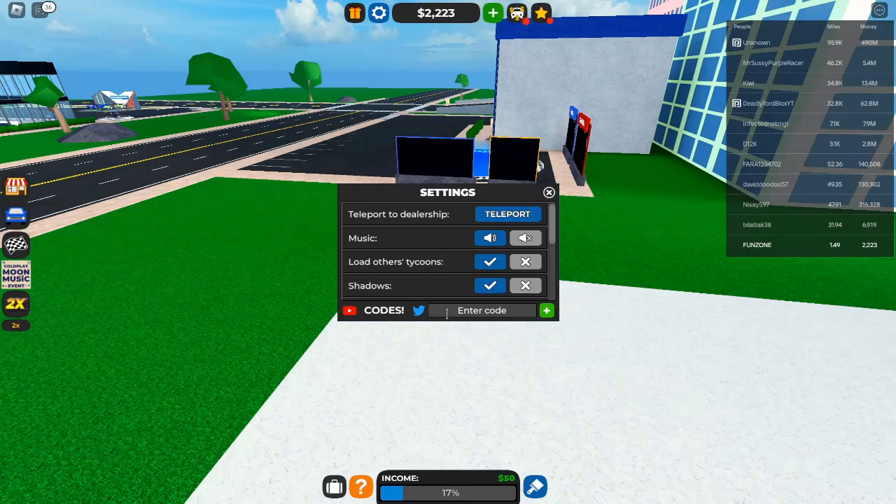
Redeem 12MLIMITED and further cash codes, raising the balance to about $163,000
{"action": "type", "text": "12MLIMITED"}
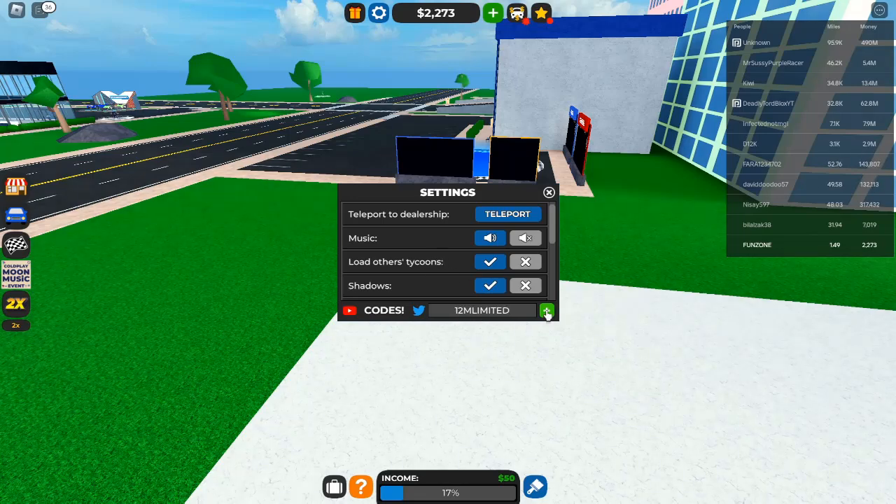
{"action": "left_click", "coordinate": [546, 311]}
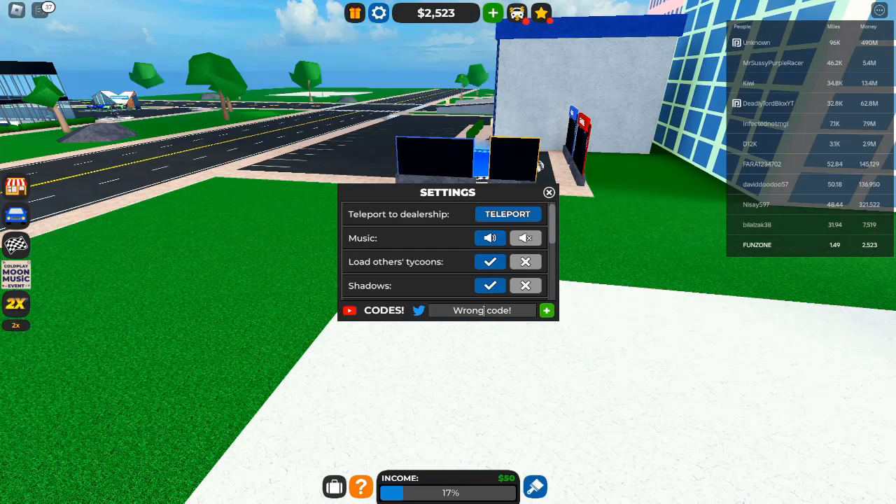
{"action": "left_click", "coordinate": [545, 310]}
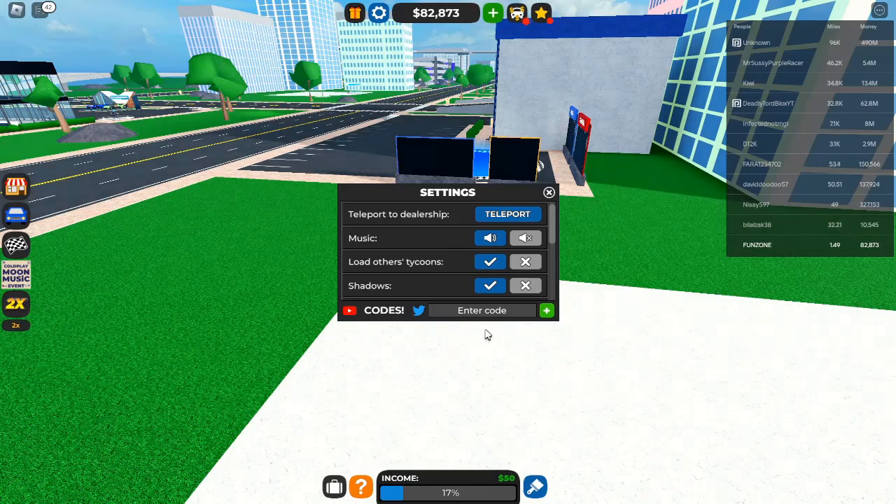
{"action": "left_click", "coordinate": [546, 310]}
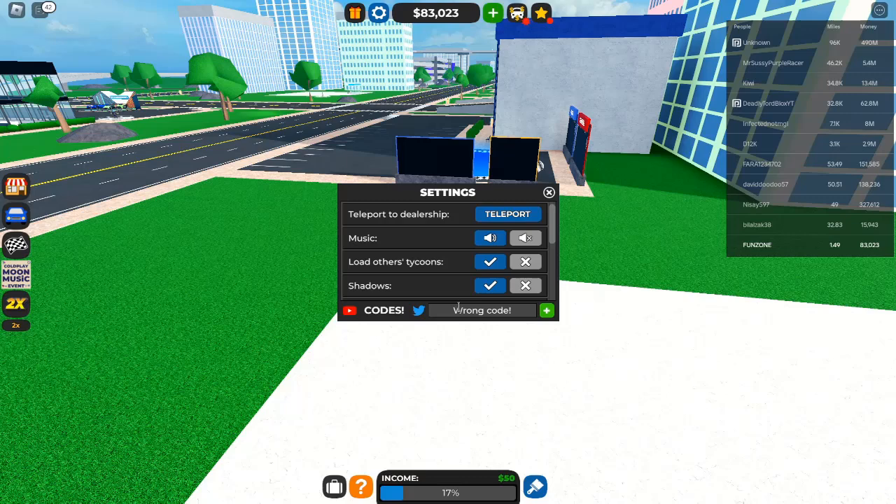
{"action": "left_click", "coordinate": [546, 311]}
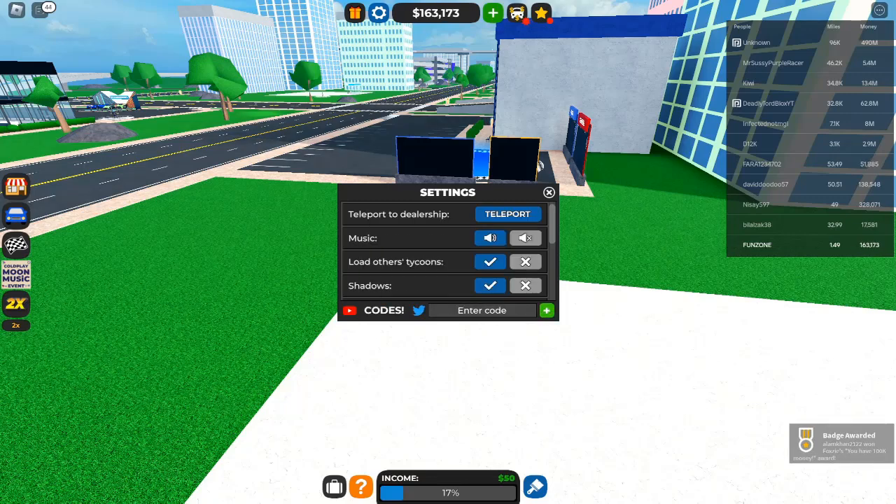
{"action": "left_click", "coordinate": [481, 310]}
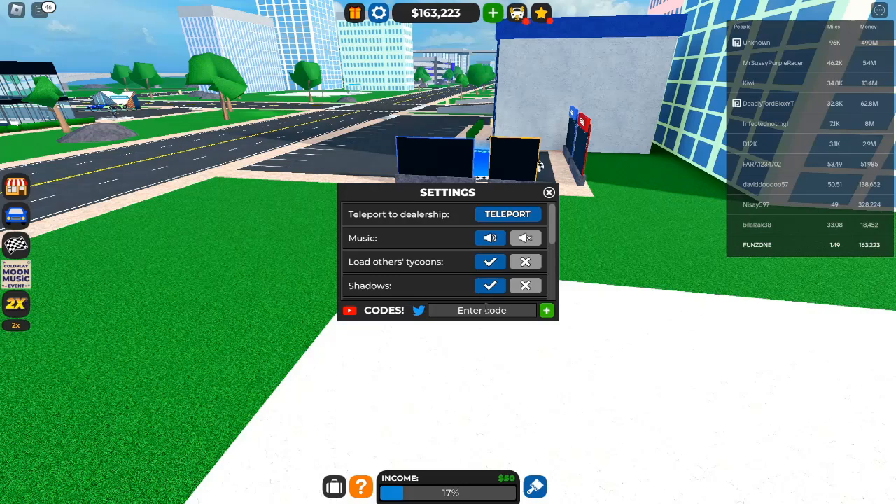
Redeem more cash codes including Toulouse and NewChallenges
{"action": "left_click", "coordinate": [546, 310]}
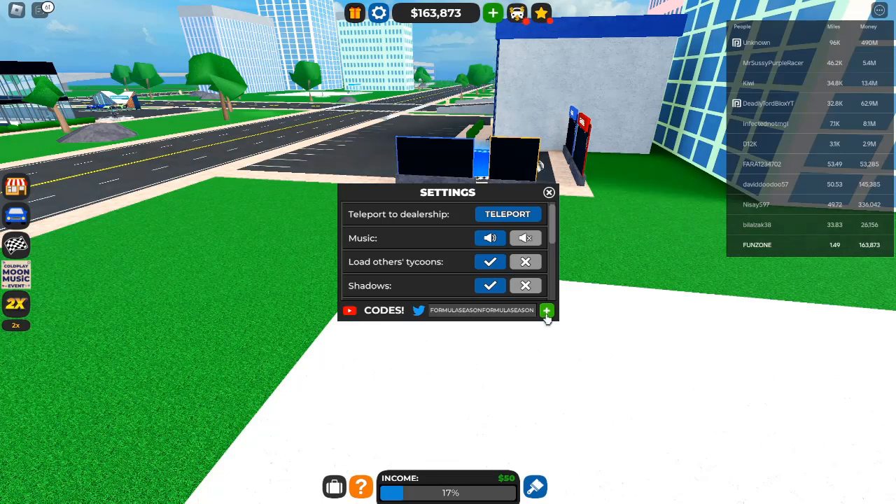
{"action": "left_click", "coordinate": [545, 311]}
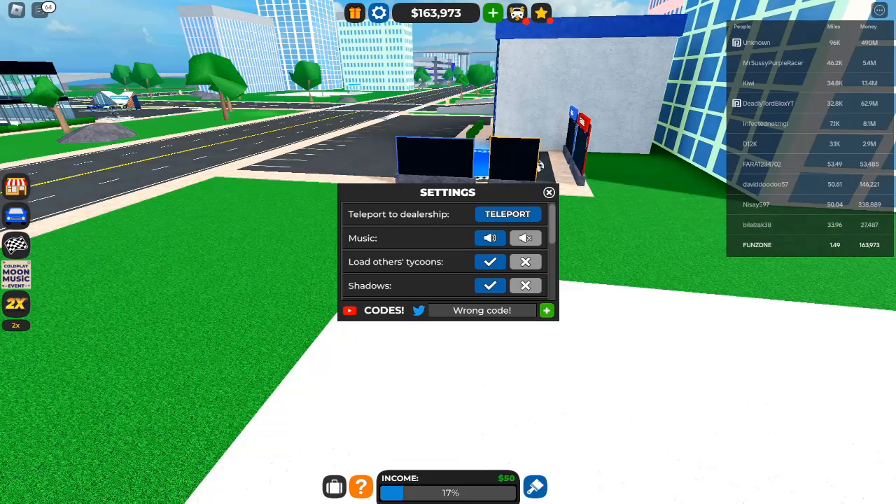
{"action": "left_click", "coordinate": [482, 311]}
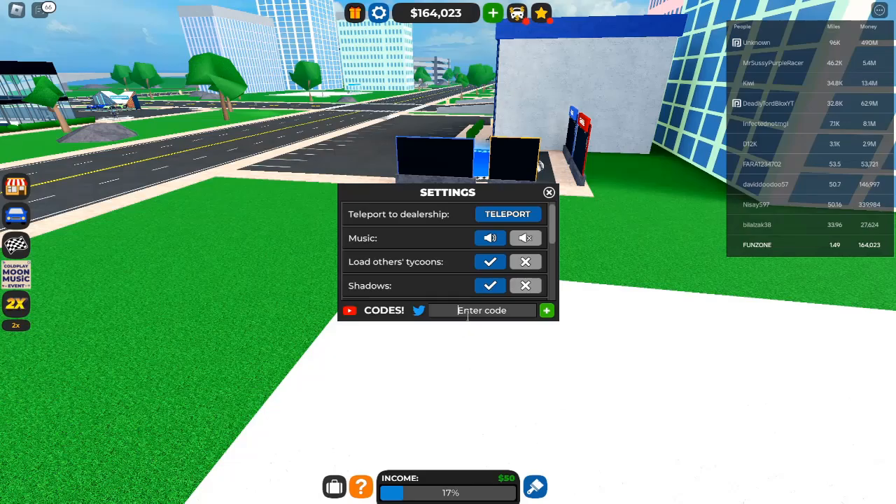
{"action": "left_click", "coordinate": [546, 311]}
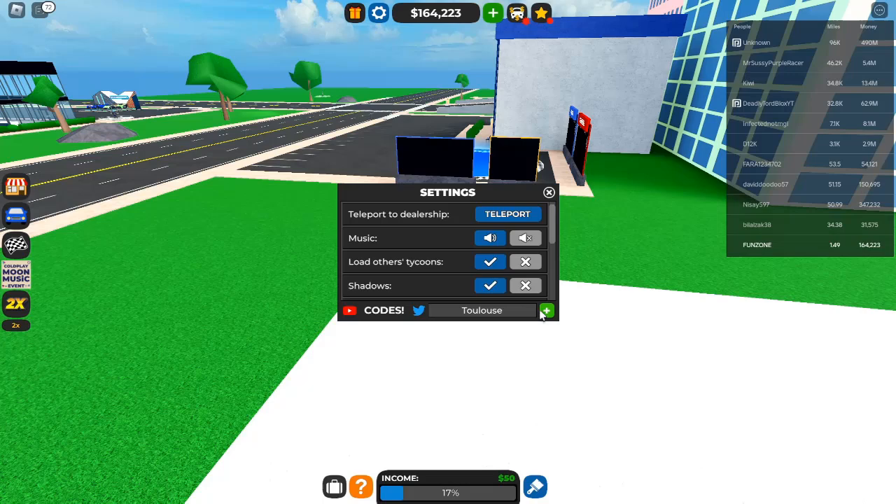
{"action": "left_click", "coordinate": [546, 311]}
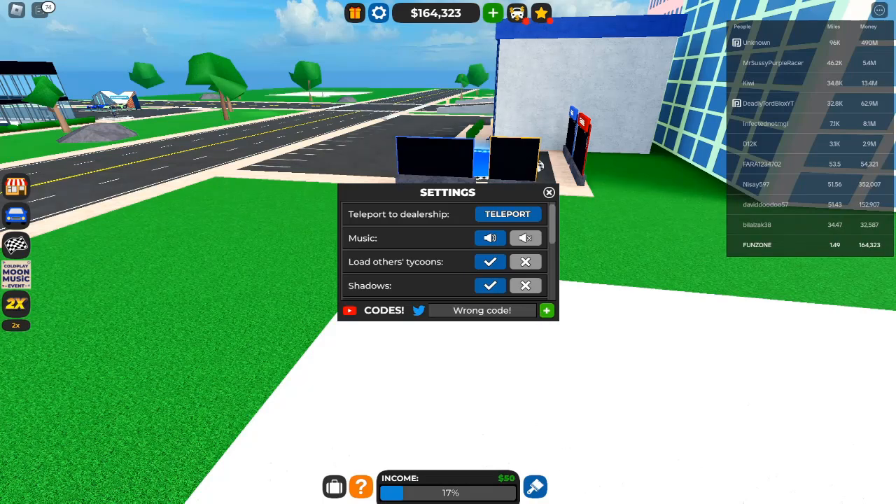
{"action": "left_click", "coordinate": [546, 311]}
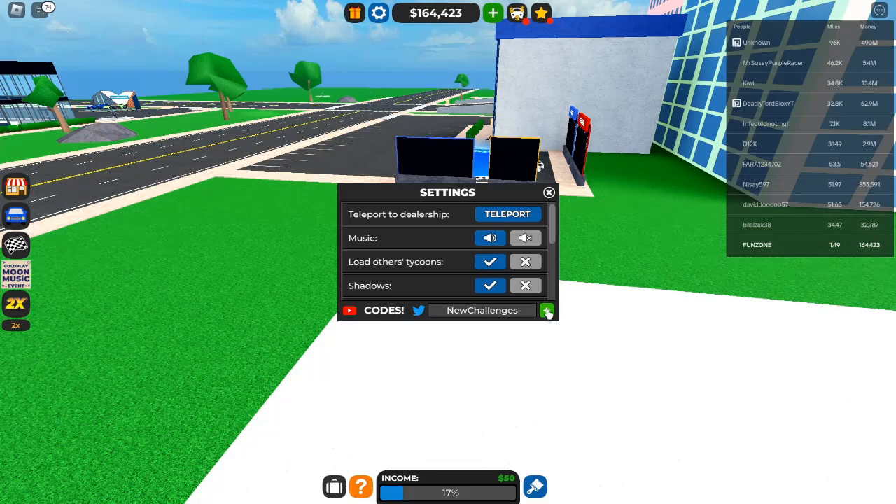
{"action": "left_click", "coordinate": [545, 311]}
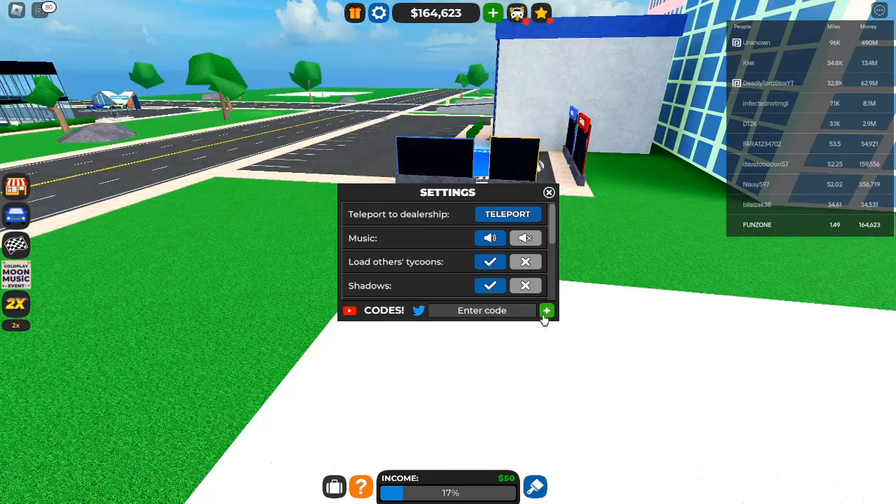
Redeem several more cash codes, finishing with the Tstingray code
{"action": "left_click", "coordinate": [546, 310]}
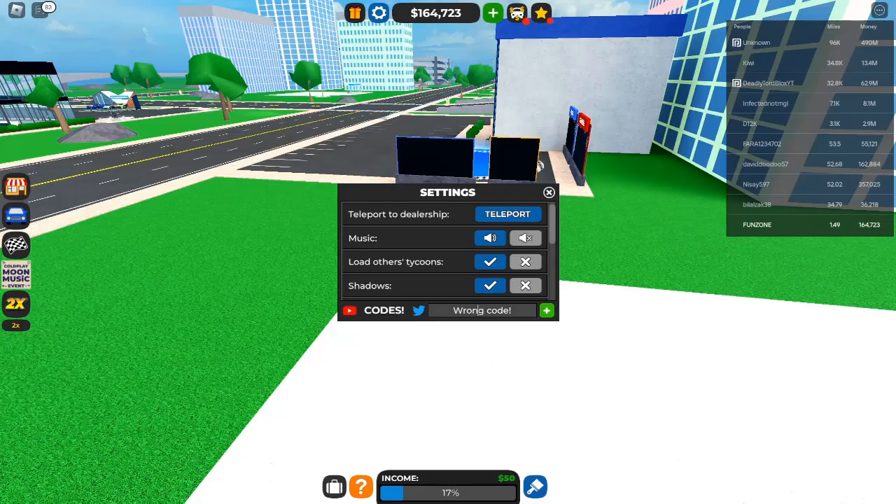
{"action": "left_click", "coordinate": [546, 310]}
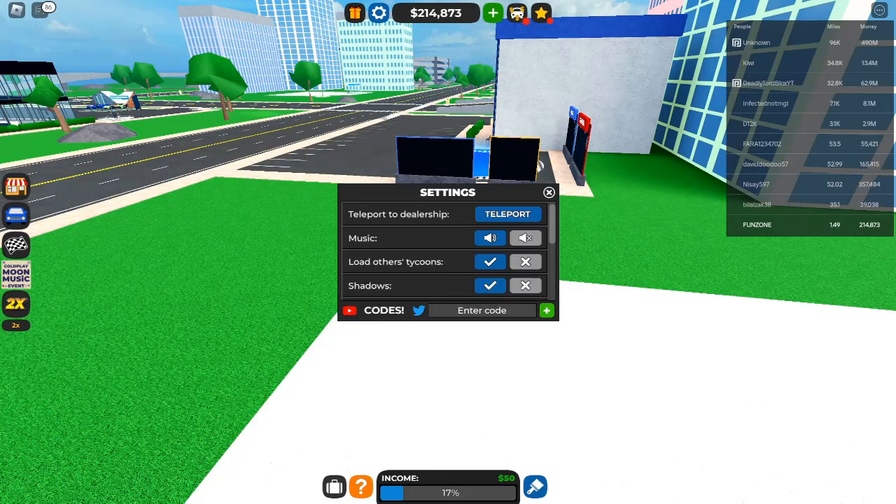
{"action": "left_click", "coordinate": [546, 311]}
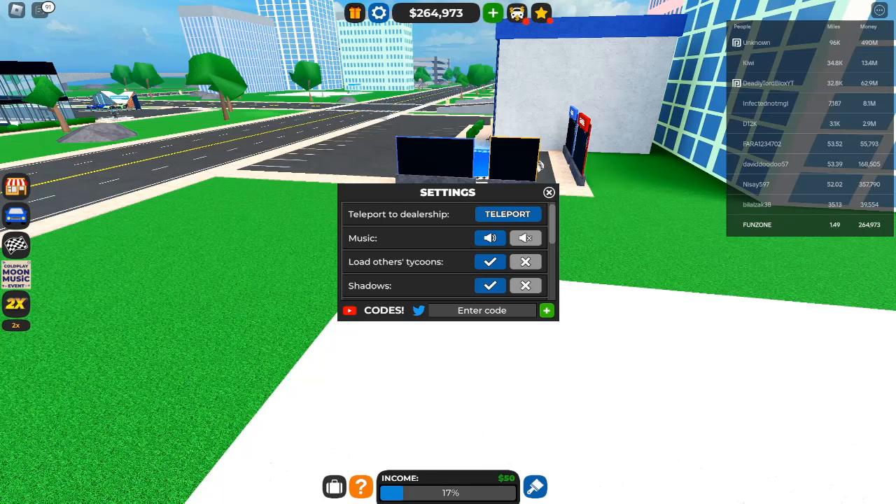
{"action": "left_click", "coordinate": [546, 310]}
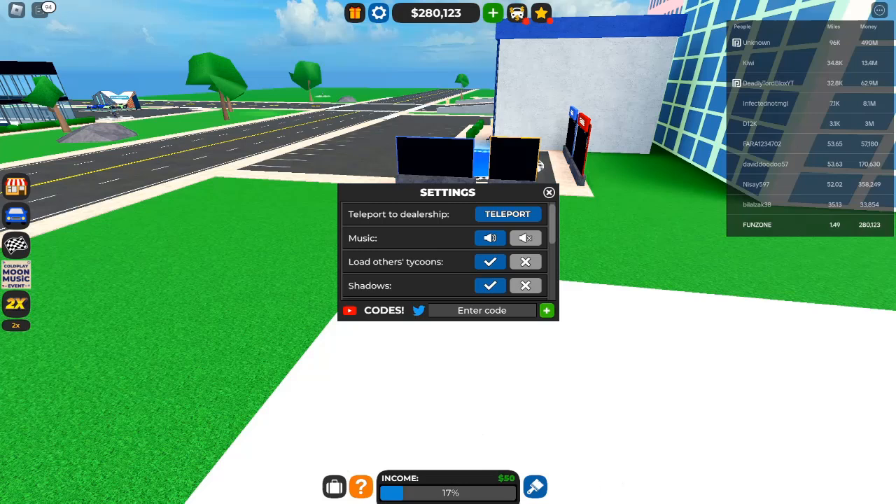
{"action": "type", "text": "Tstingray"}
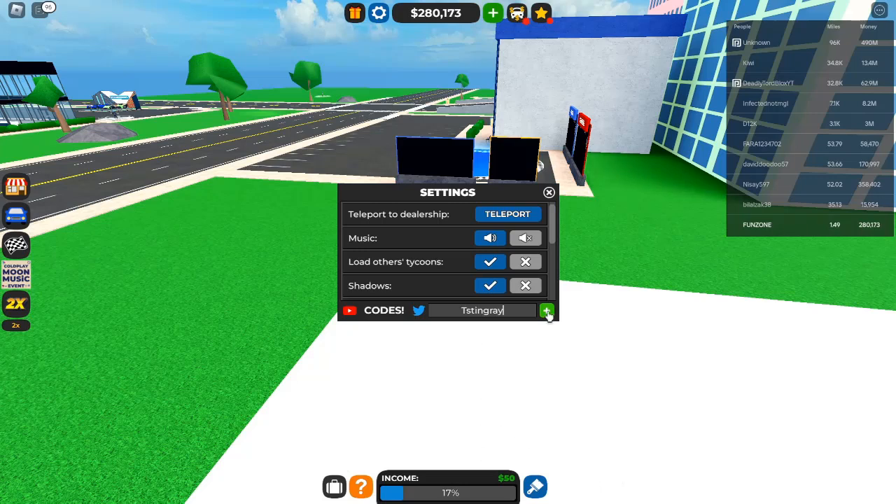
{"action": "left_click", "coordinate": [546, 311]}
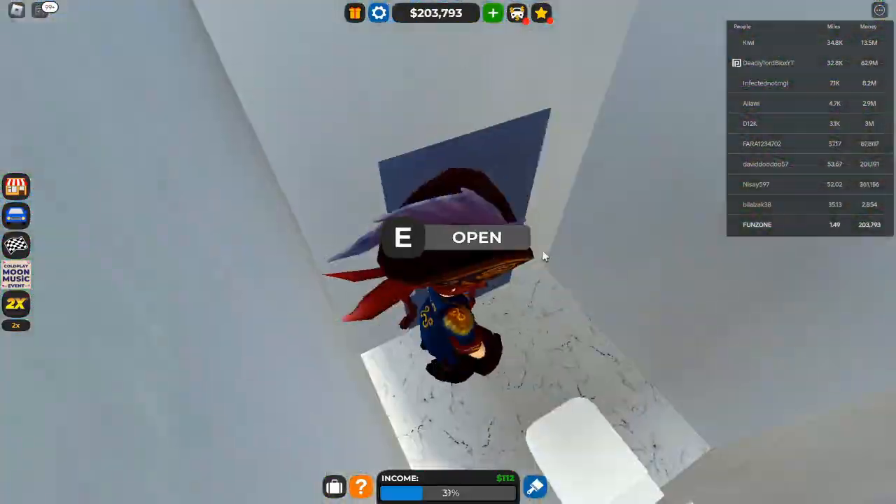
Open the door in front of the character with E before heading to the Store
{"action": "key", "text": "e"}
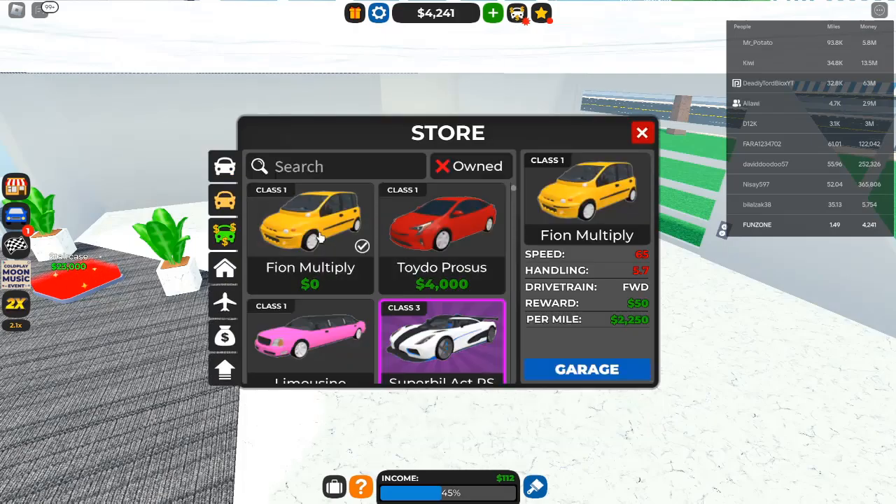
View the Toydo Prosus details, close the Store and dismiss Daily Rewards
{"action": "left_click", "coordinate": [442, 231]}
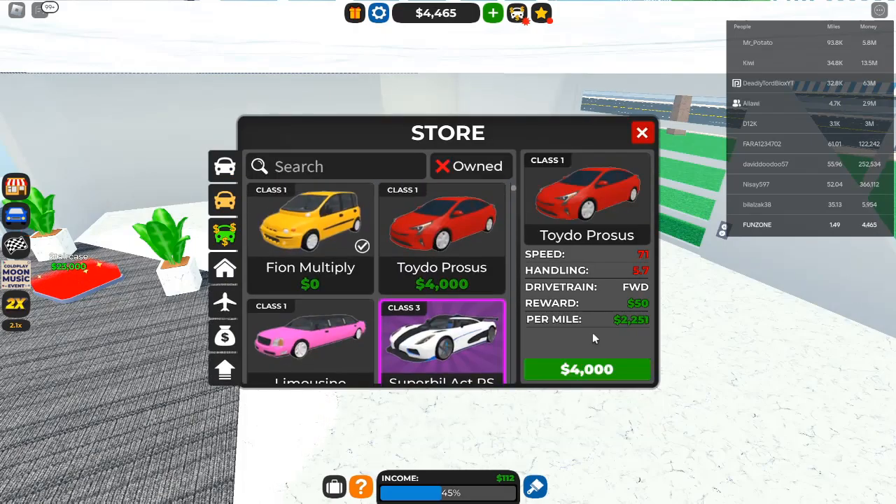
{"action": "left_click", "coordinate": [641, 131]}
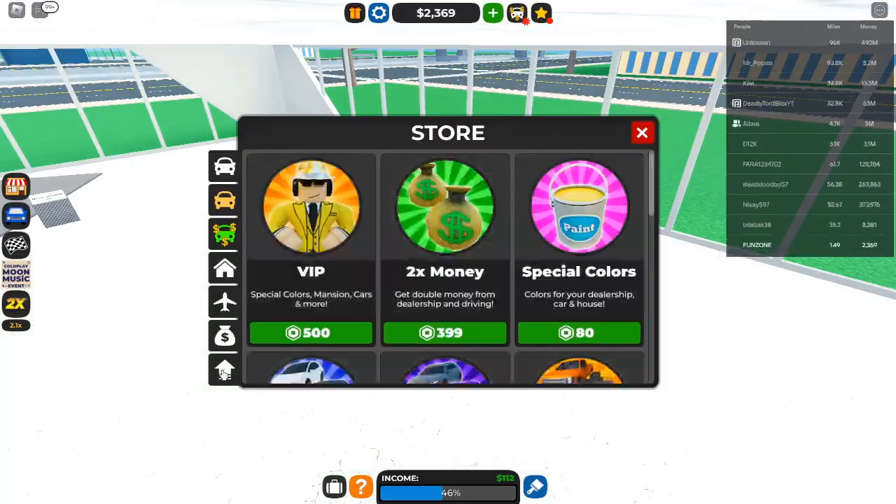
{"action": "left_click", "coordinate": [641, 132]}
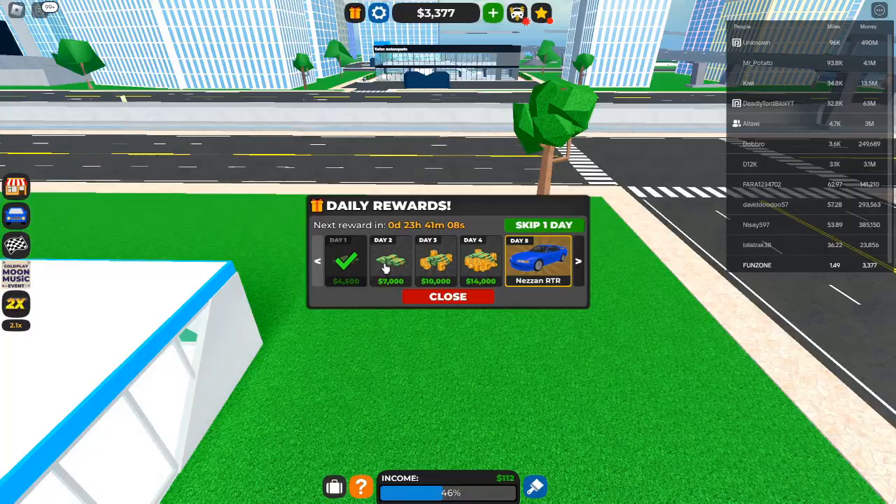
{"action": "left_click", "coordinate": [448, 296]}
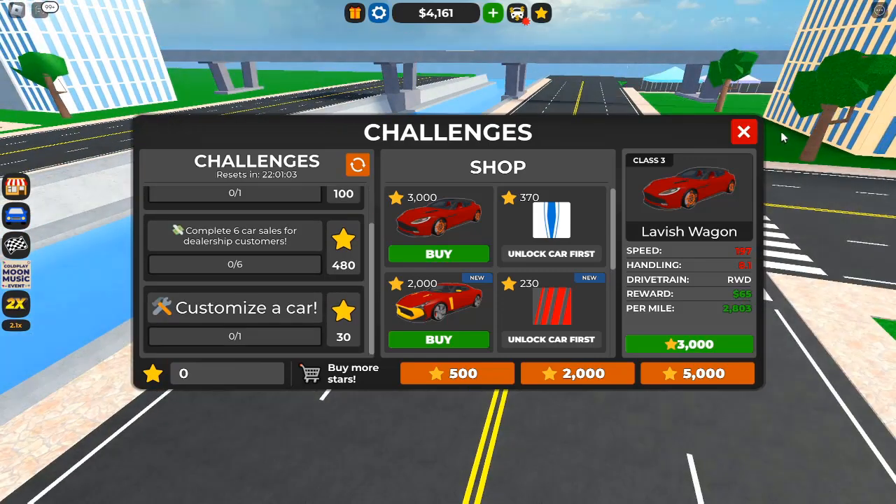
Close the Challenges window to return to the car store listing
{"action": "left_click", "coordinate": [743, 132]}
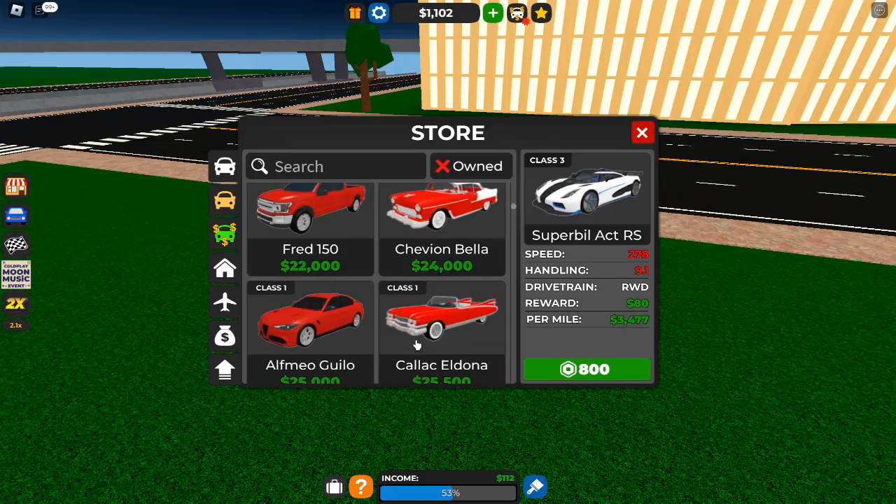
Toggle the Owned cars filter in the Store, then close the Store
{"action": "left_click", "coordinate": [471, 165]}
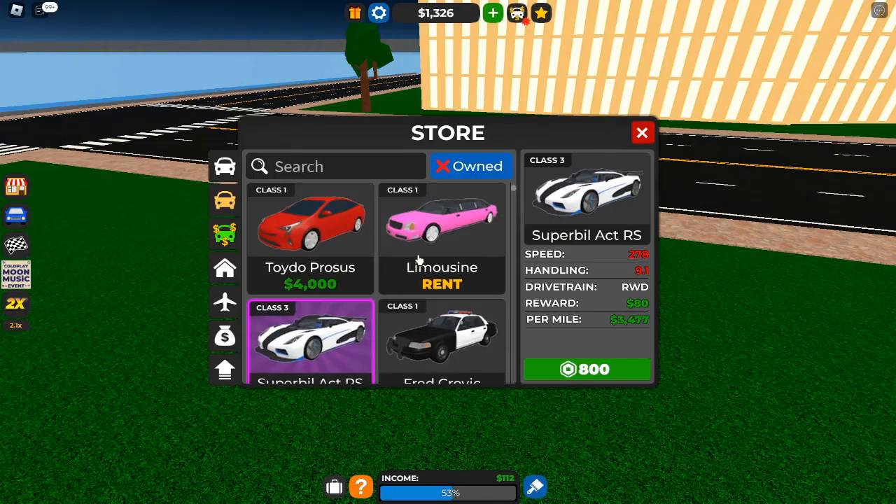
{"action": "left_click", "coordinate": [641, 132]}
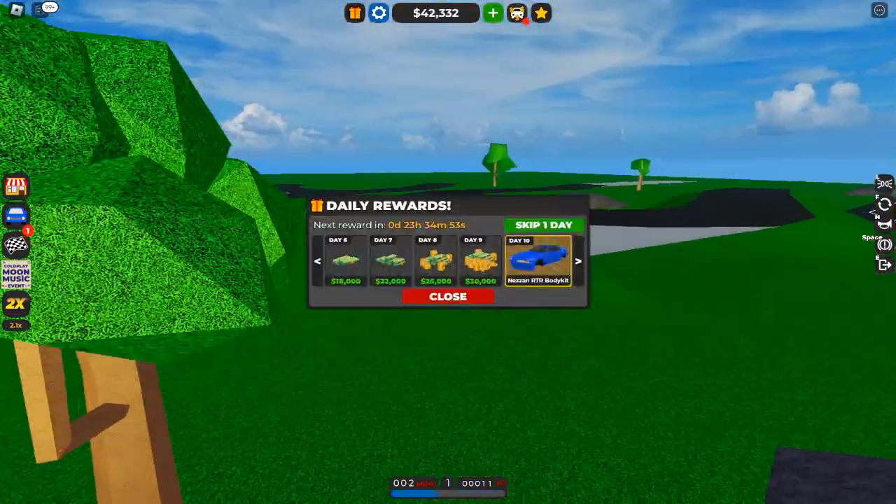
Close the Daily Rewards window ahead of opening the Race Menu
{"action": "left_click", "coordinate": [448, 296]}
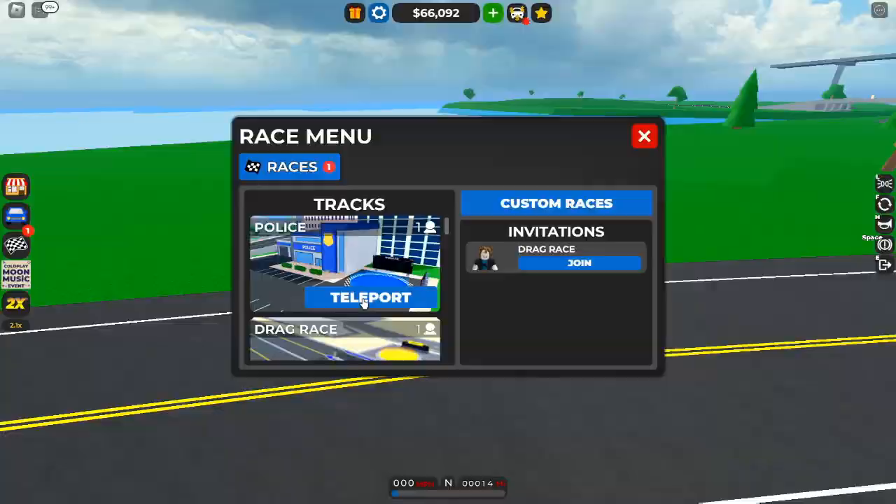
Teleport to the Police race track and return to the dealership
{"action": "left_click", "coordinate": [370, 296]}
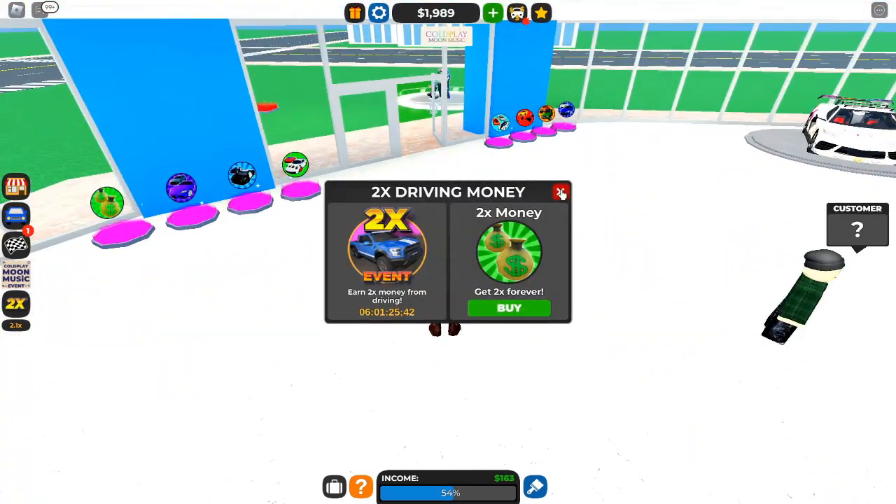
Dismiss the 2X Driving Money offer to reach the waiting customer
{"action": "left_click", "coordinate": [560, 193]}
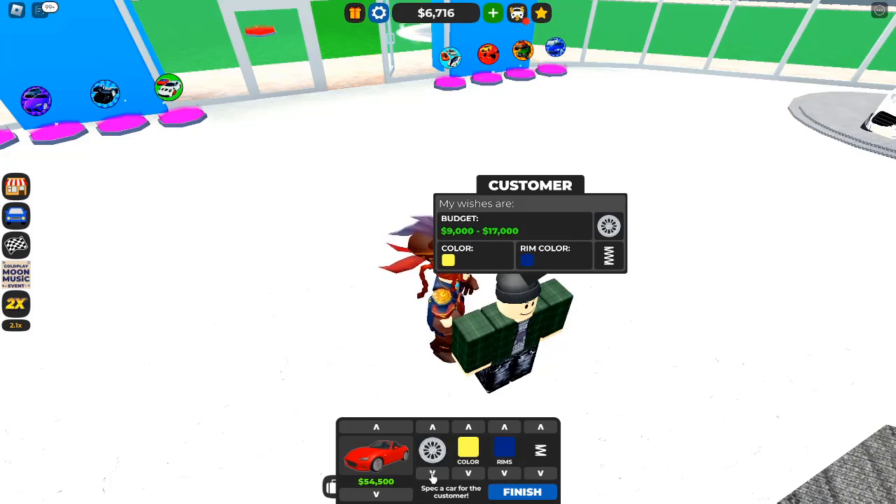
Submit the car spec to the customer and talk to the next waiting customer
{"action": "left_click", "coordinate": [522, 492]}
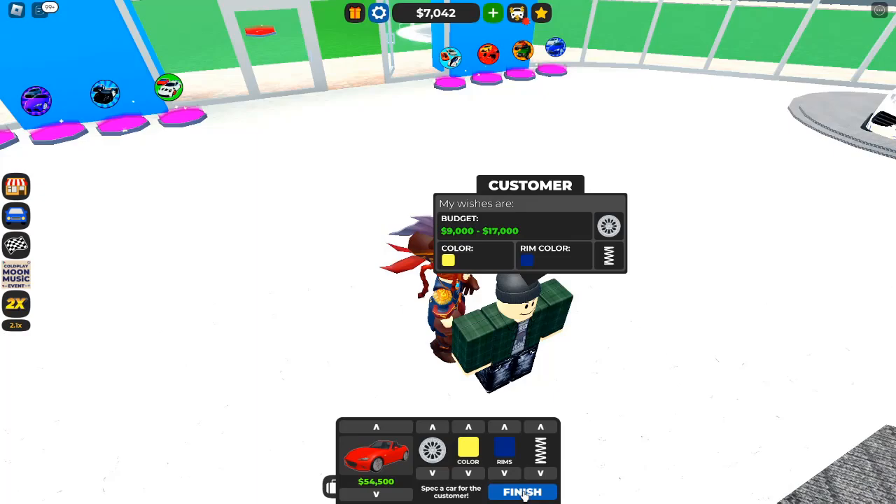
{"action": "left_click", "coordinate": [522, 492]}
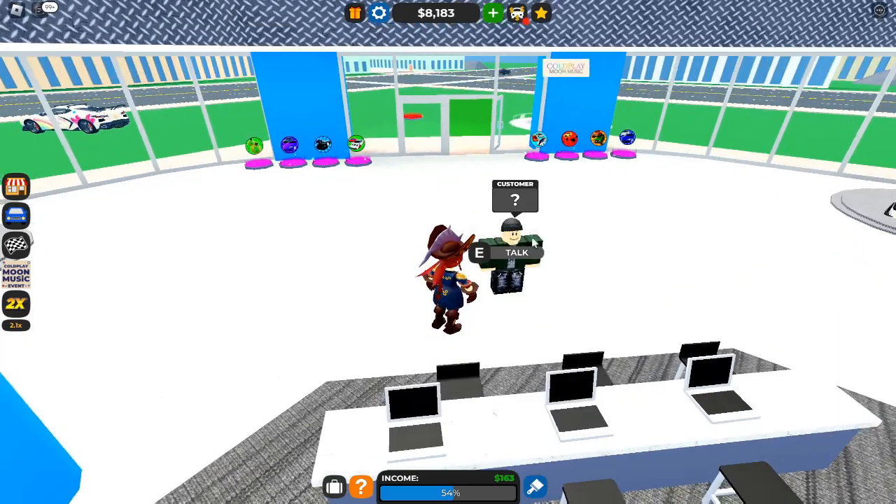
{"action": "left_click", "coordinate": [514, 252]}
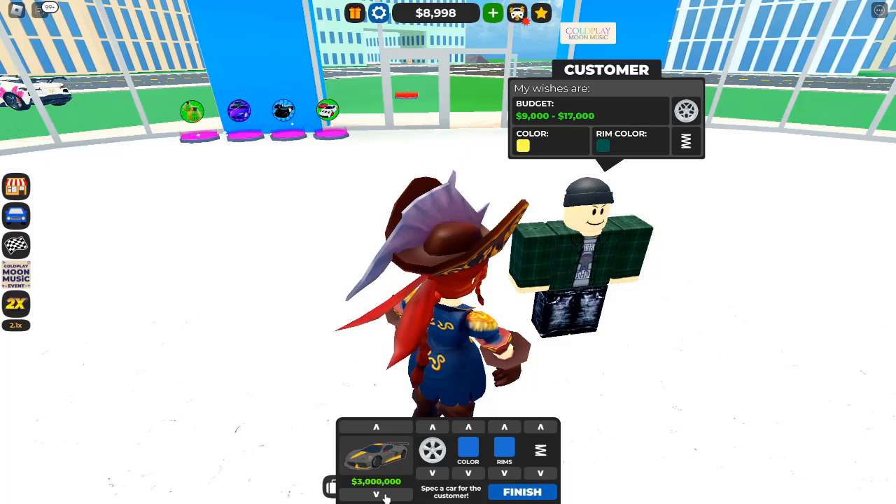
Sell a silver $13,000 car with yellow paint within budget and collect the $1,942 earnings
{"action": "left_click", "coordinate": [375, 495]}
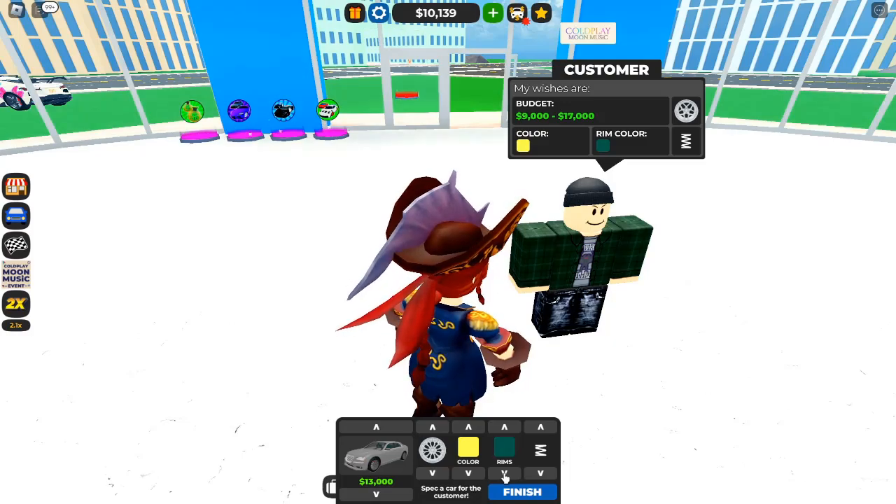
{"action": "left_click", "coordinate": [523, 491]}
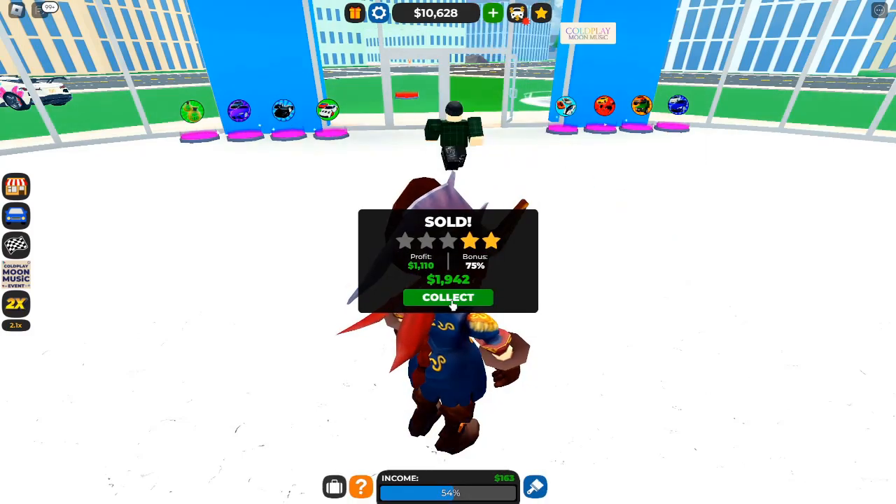
{"action": "left_click", "coordinate": [447, 297]}
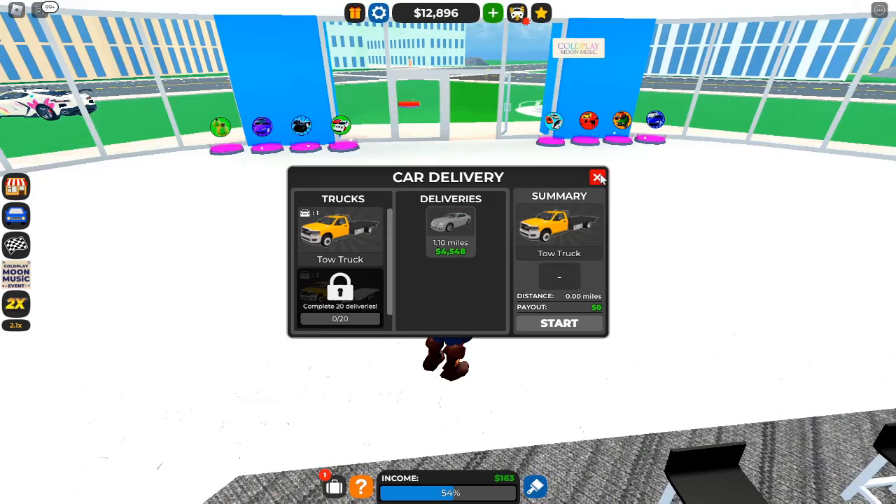
Close Car Delivery and complete the next customer's sale, raising cash to $21,352
{"action": "left_click", "coordinate": [598, 177]}
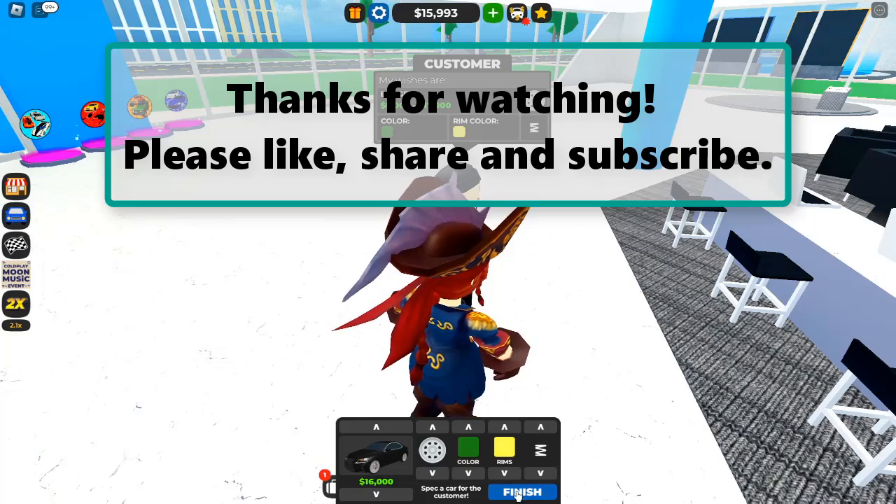
{"action": "left_click", "coordinate": [526, 490]}
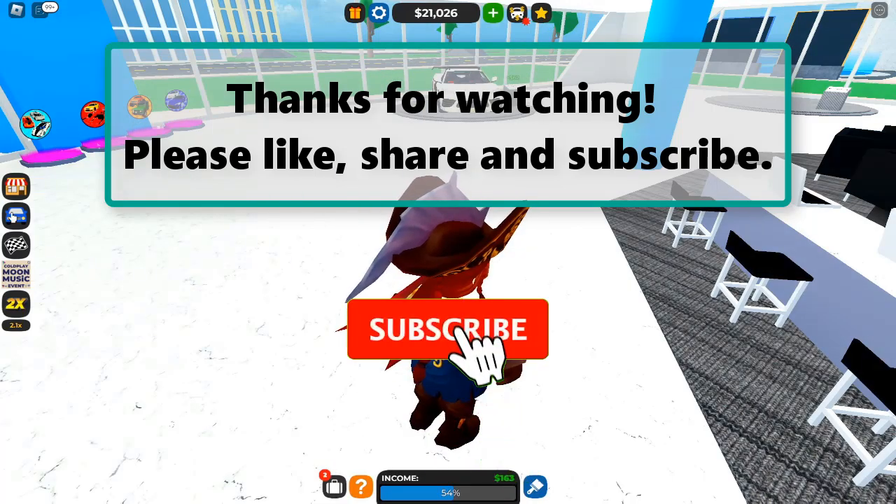
{"action": "left_click", "coordinate": [448, 330]}
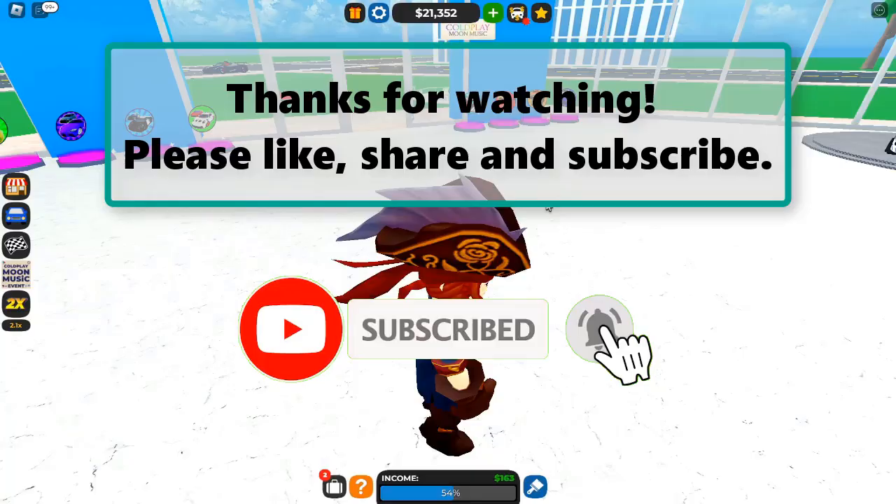